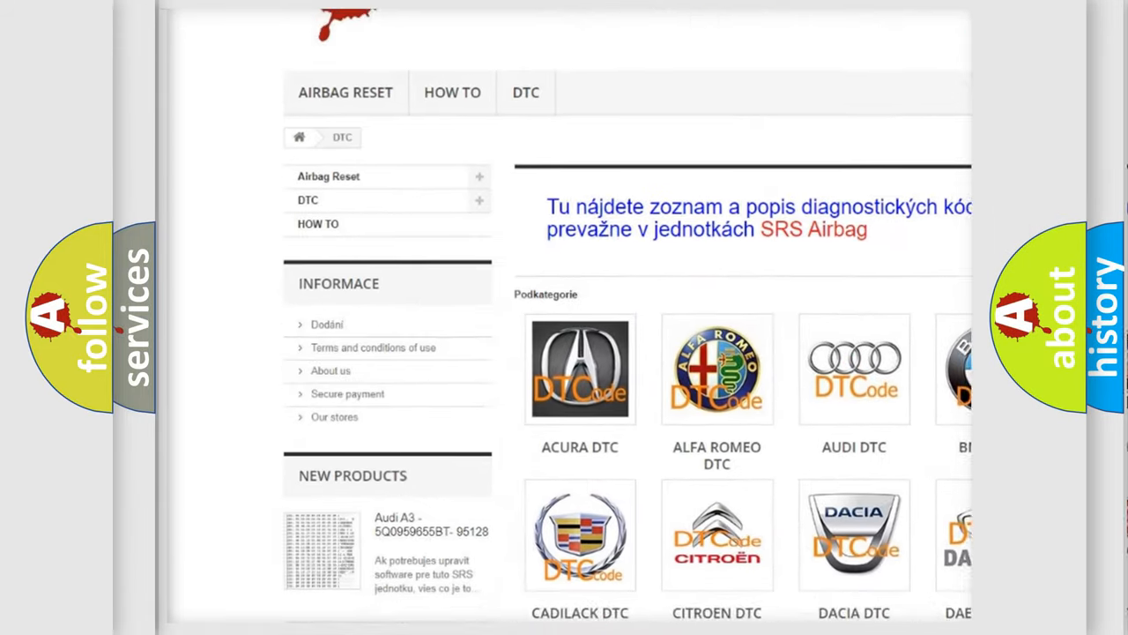
scroll(down, 3)
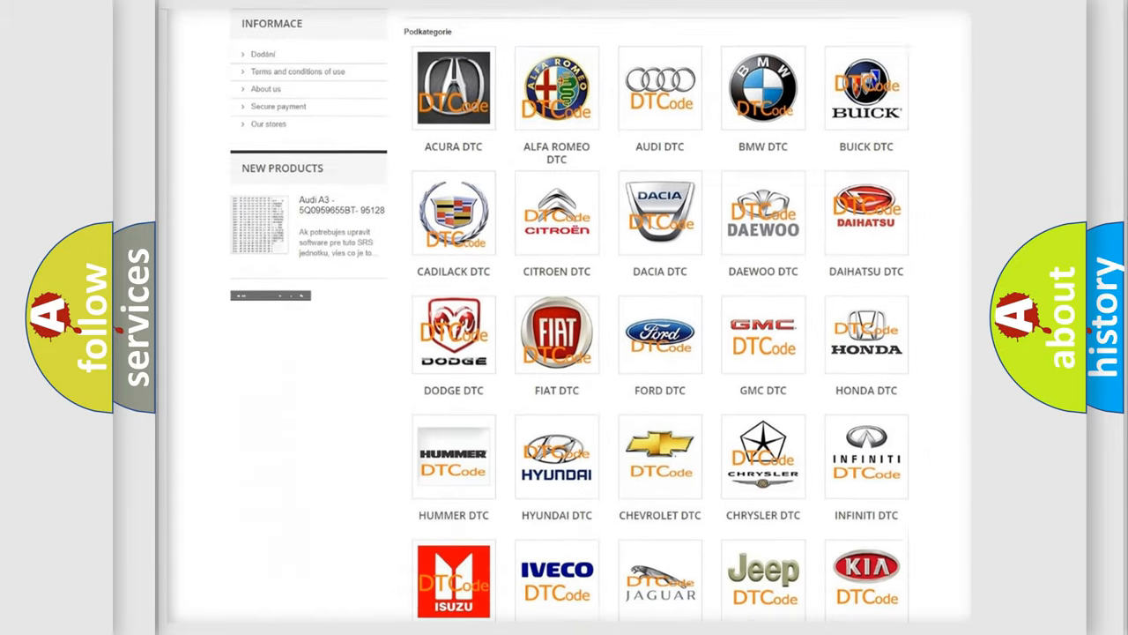
scroll(down, 3)
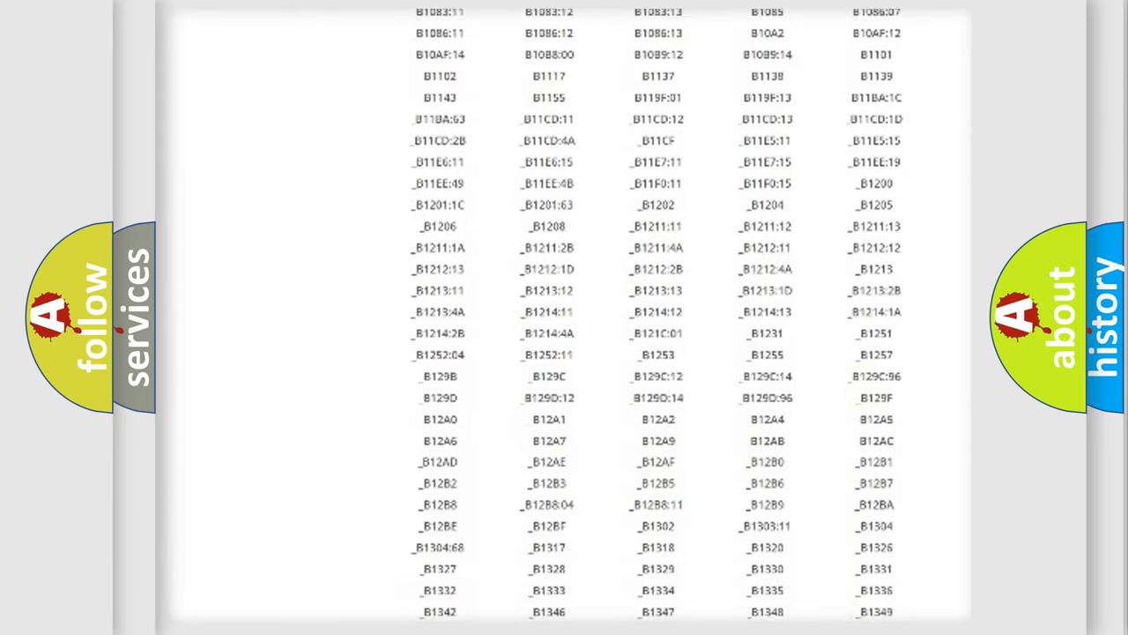
scroll(down, 3)
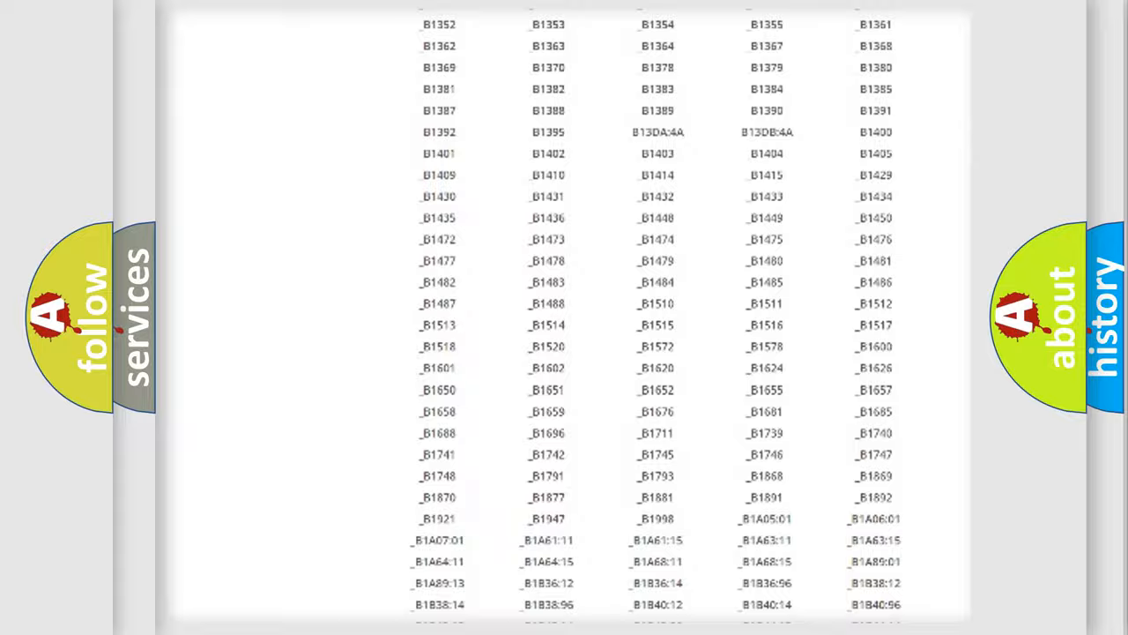